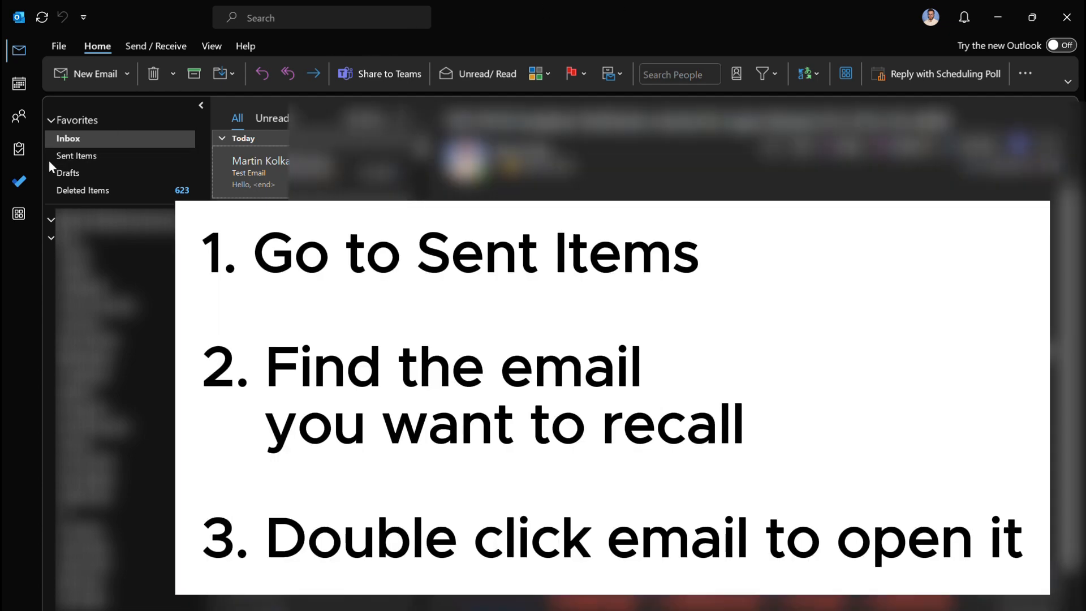
# - Switch from the Inbox to the Sent Items folder
pyautogui.click(76, 155)
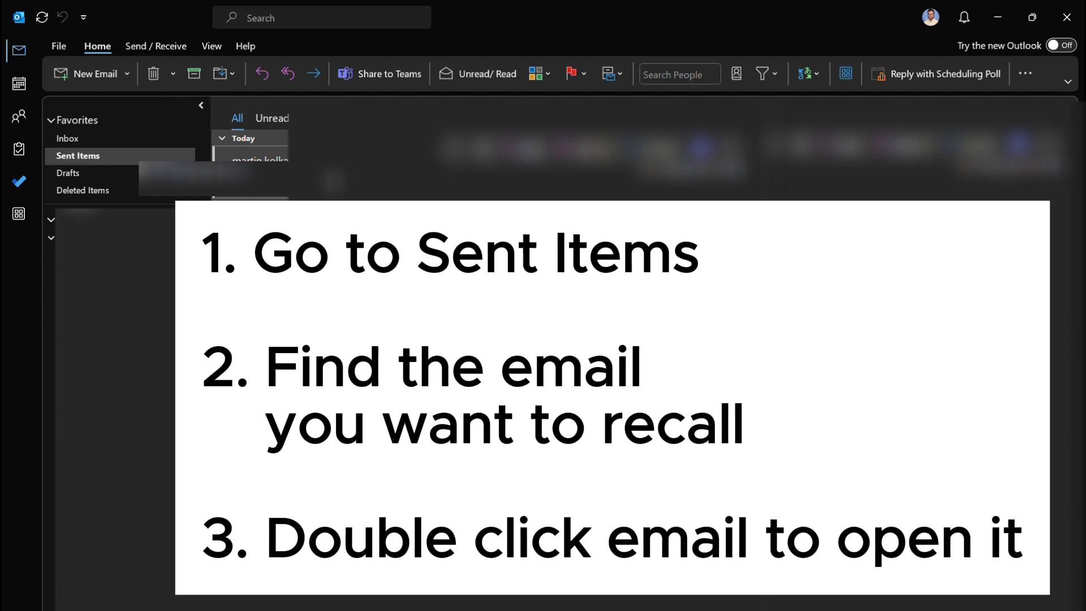
# - Open the sent email "This is a very important email!" in its own window
pyautogui.doubleClick(249, 159)
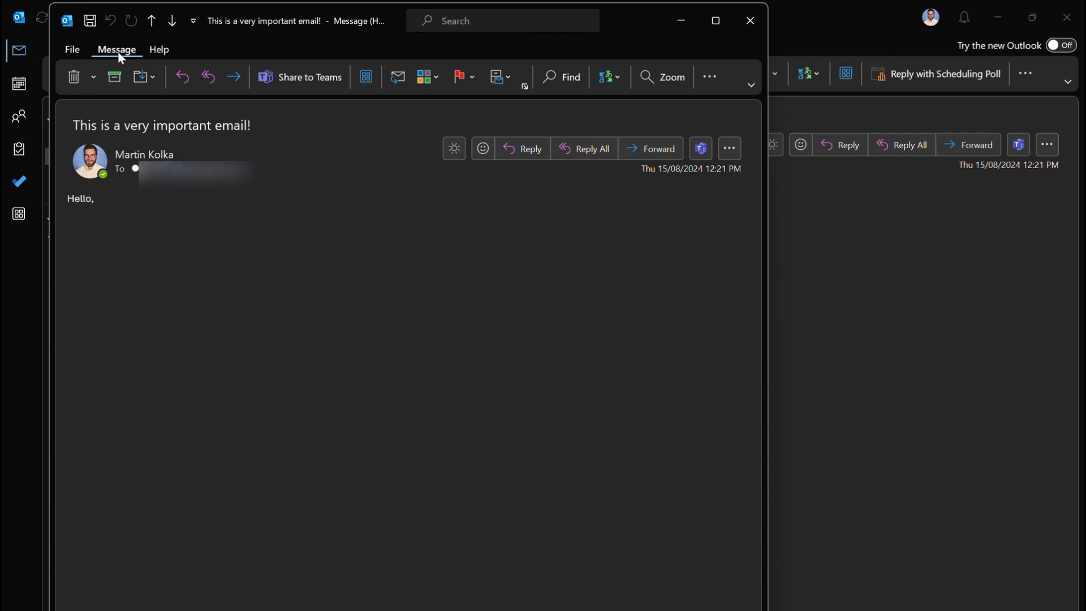
pyautogui.moveTo(113, 77)
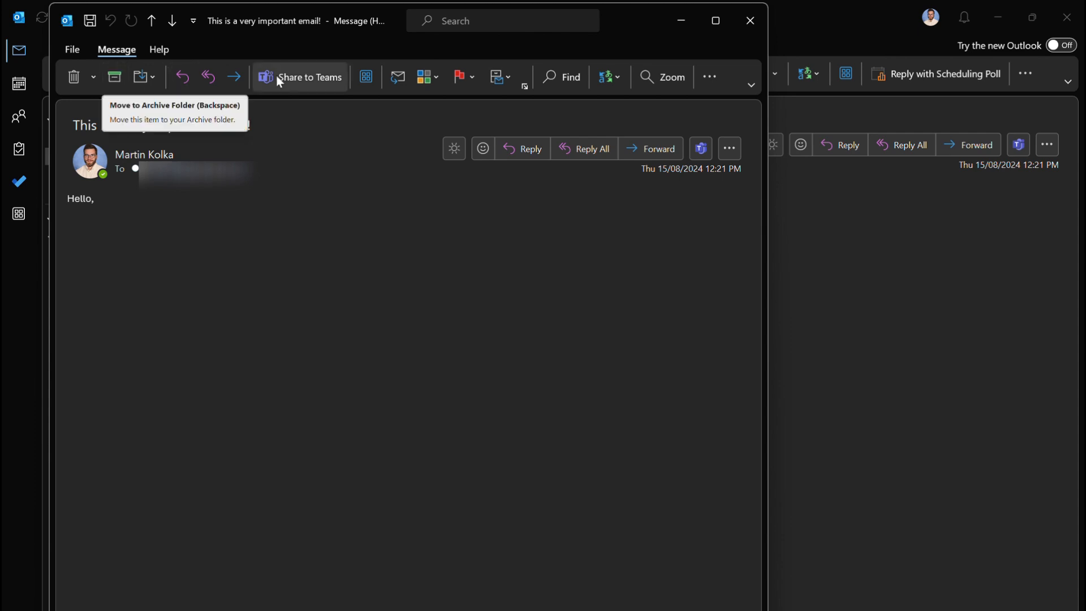
pyautogui.moveTo(539, 110)
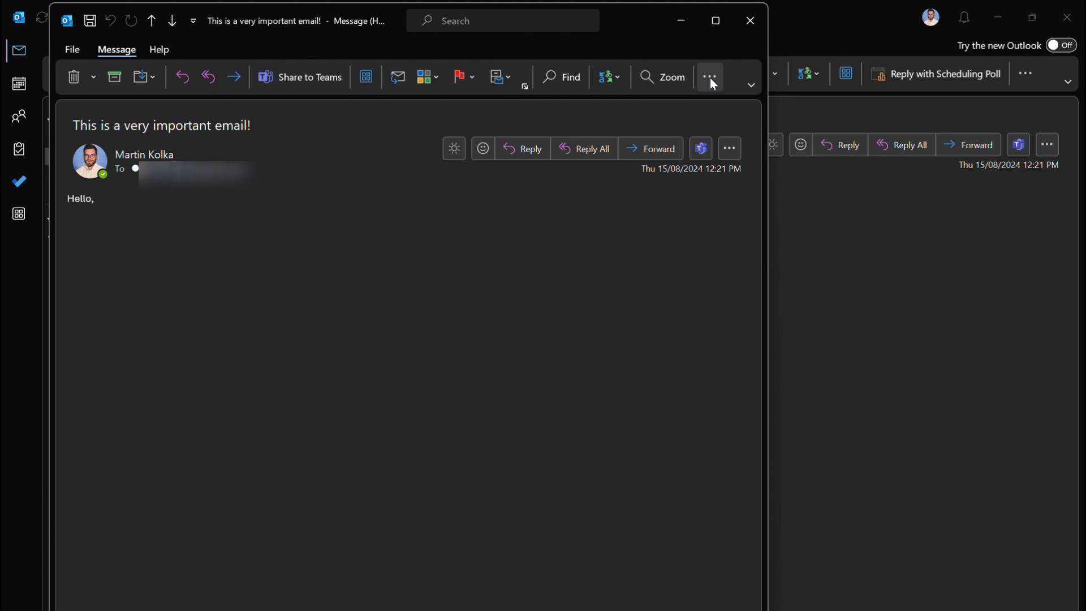
# - Reveal the message's Actions submenu with the Recall This Message option
pyautogui.click(708, 77)
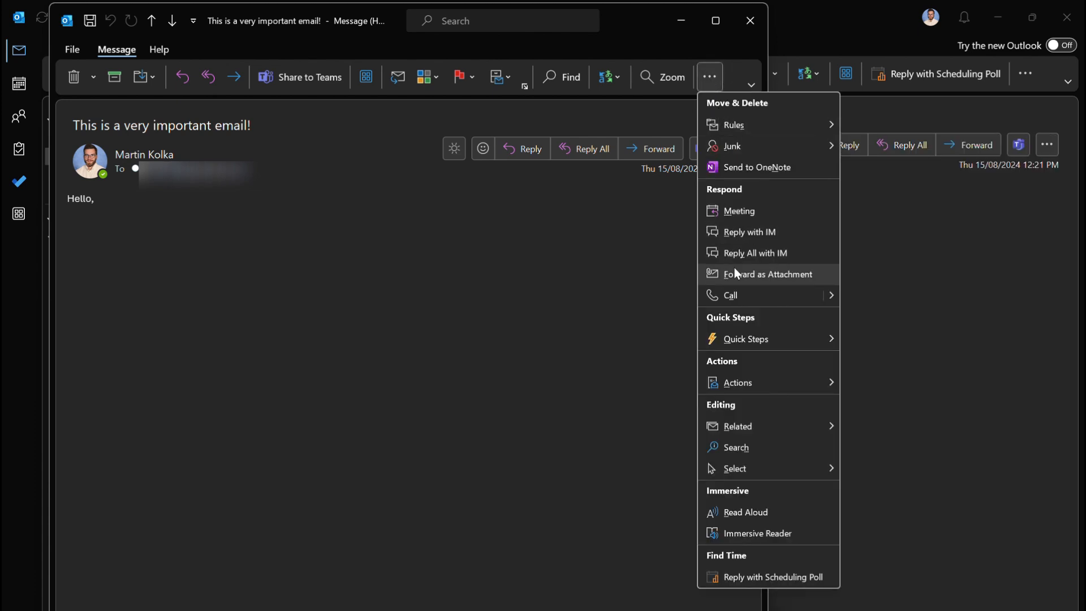
pyautogui.click(737, 382)
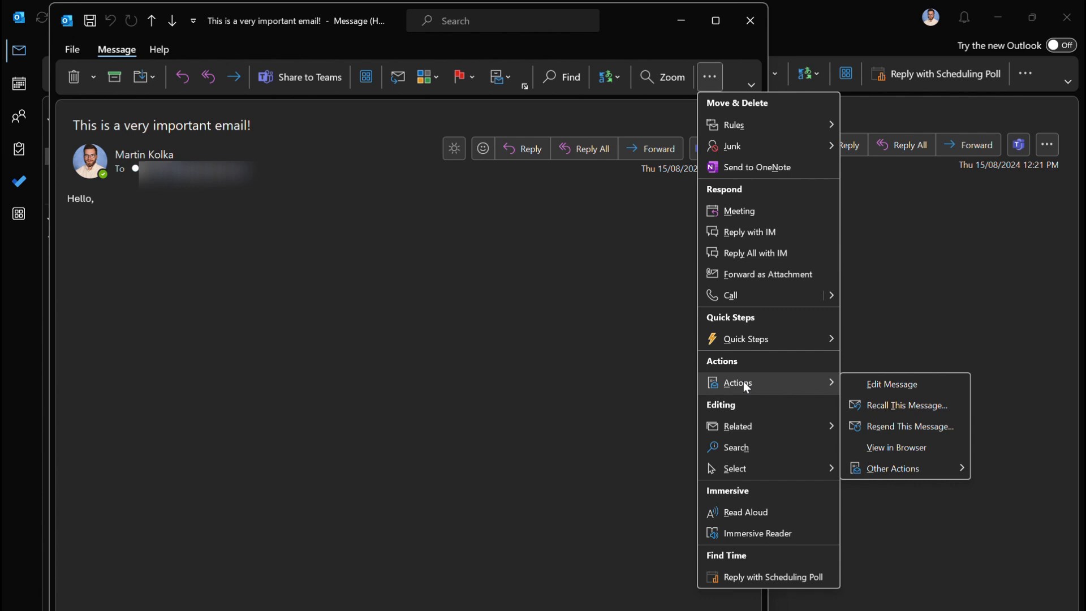
pyautogui.moveTo(908, 406)
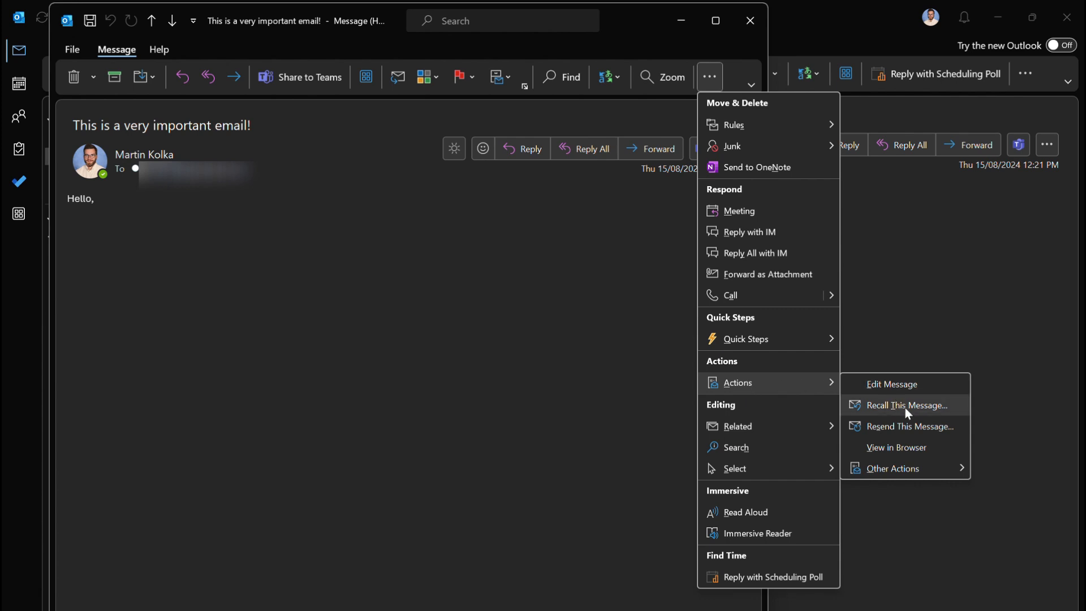
pyautogui.moveTo(921, 414)
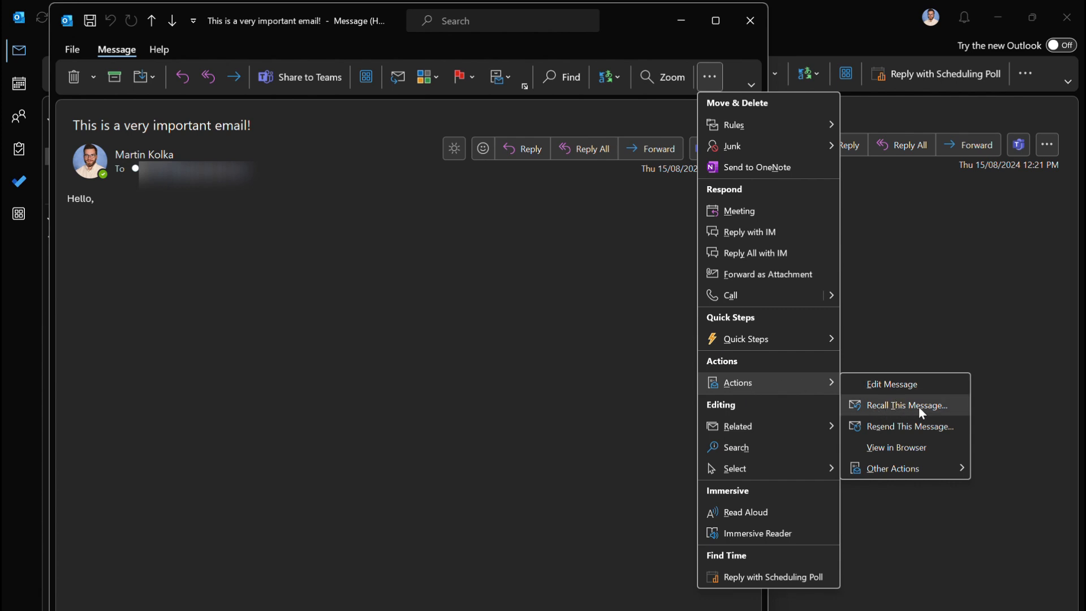
pyautogui.rightClick(904, 405)
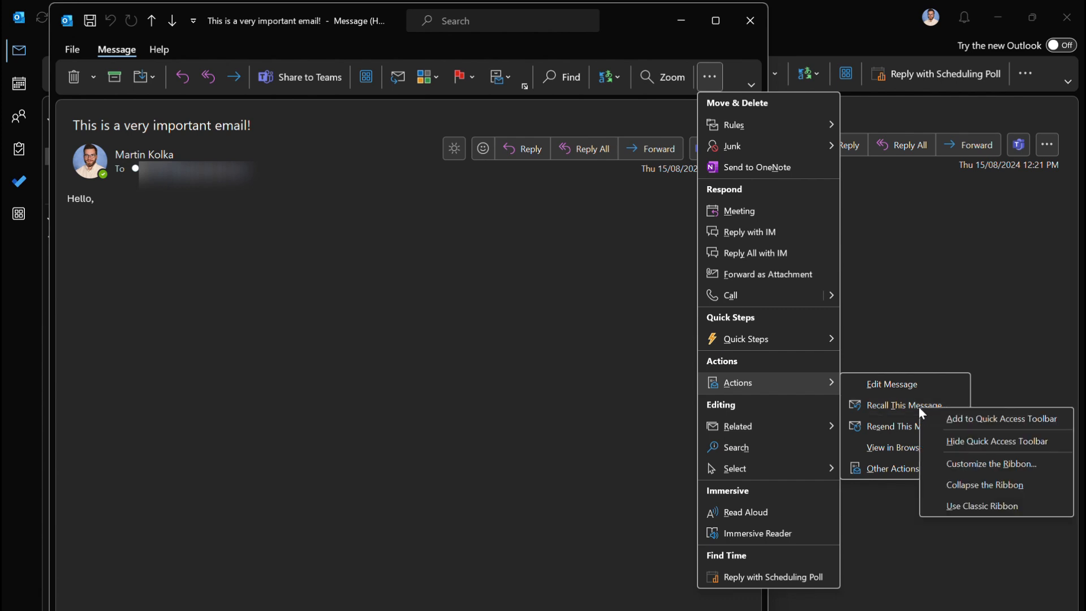
# - Recall the message with 'Delete unread copies of this message' and confirm
pyautogui.click(905, 406)
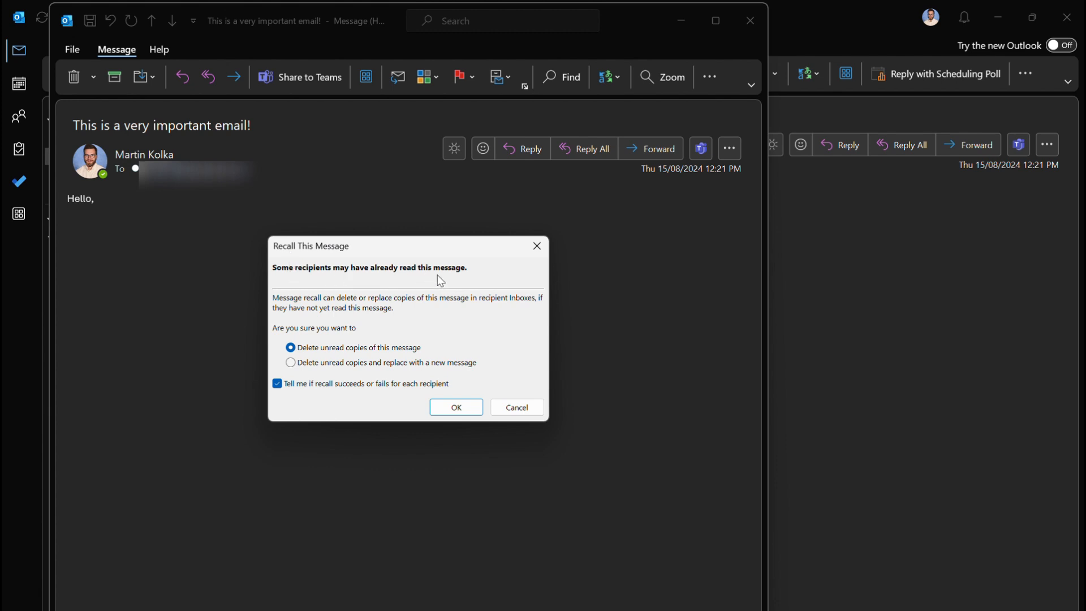
pyautogui.moveTo(358, 305)
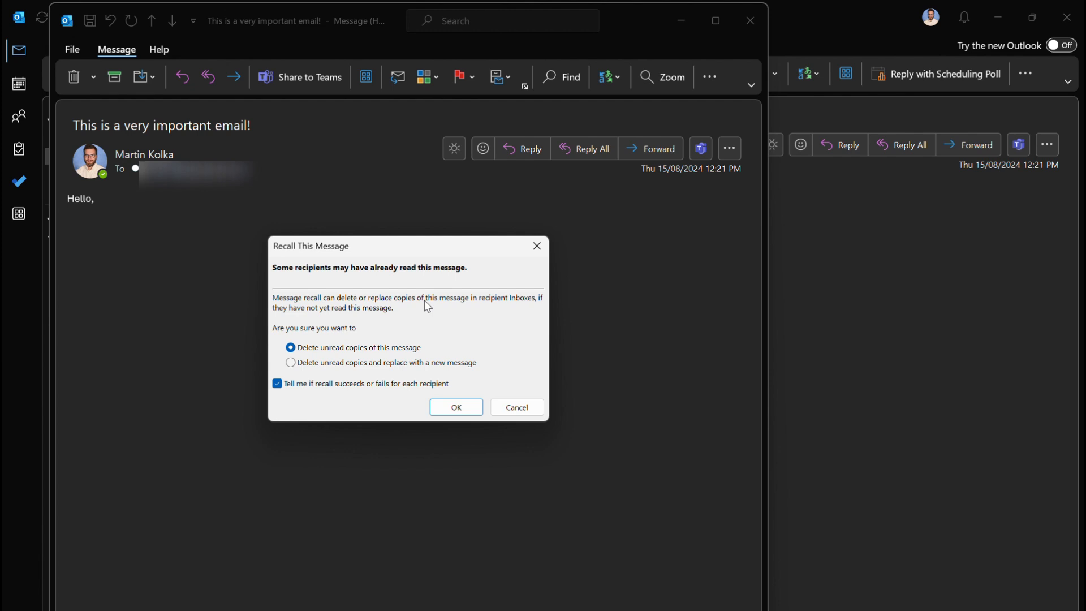
pyautogui.moveTo(289, 322)
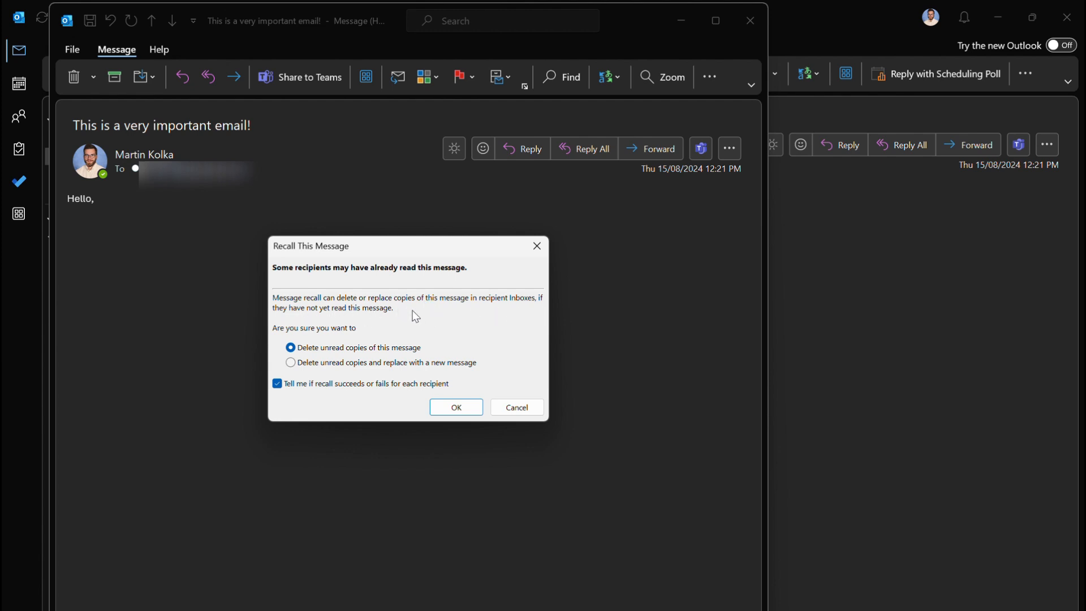
pyautogui.moveTo(409, 319)
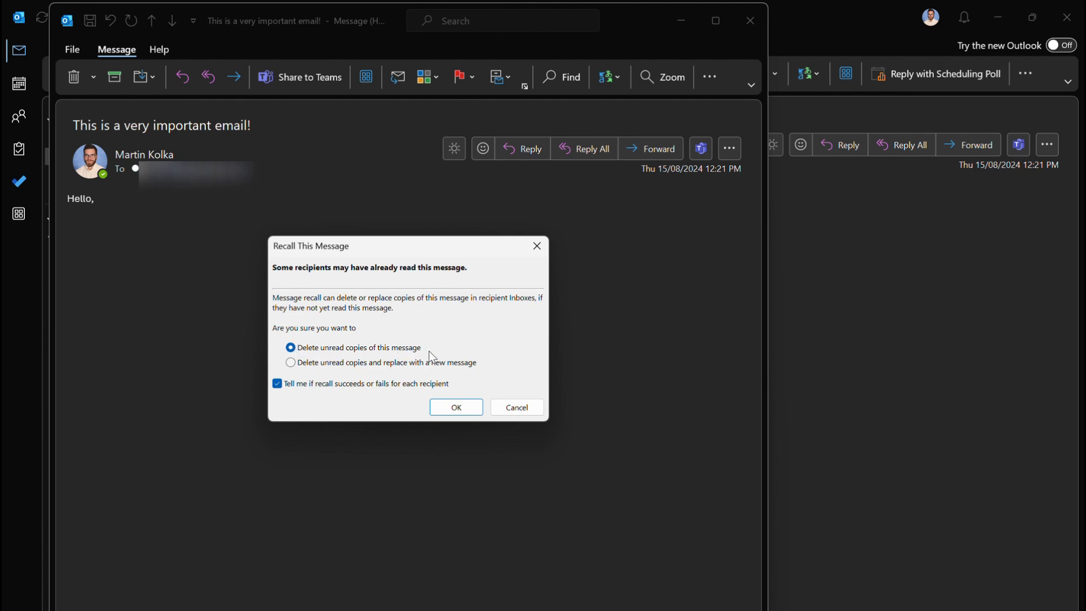
pyautogui.moveTo(378, 372)
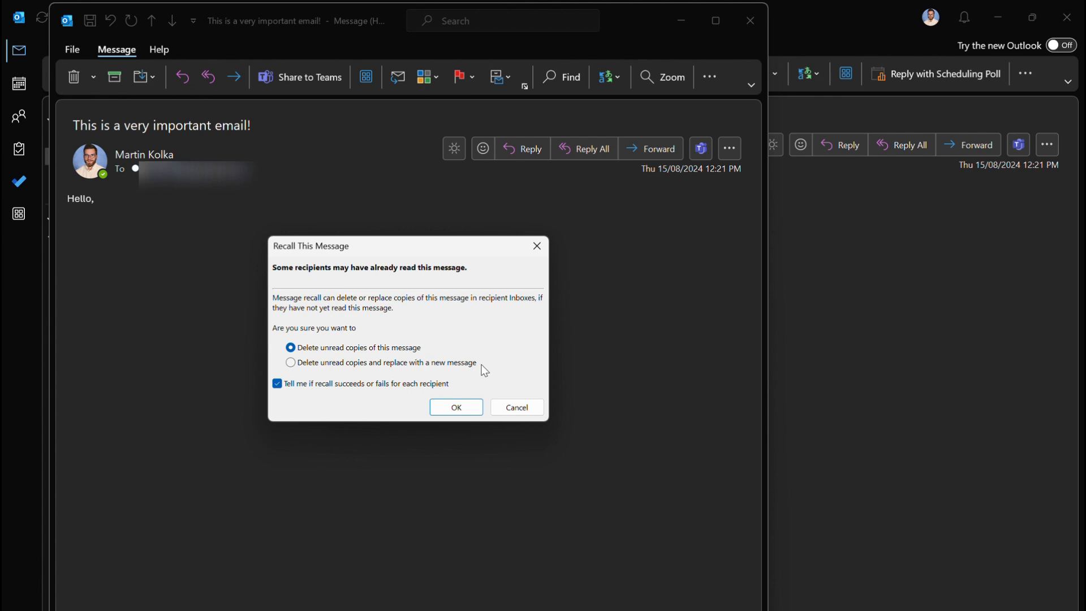
pyautogui.moveTo(478, 375)
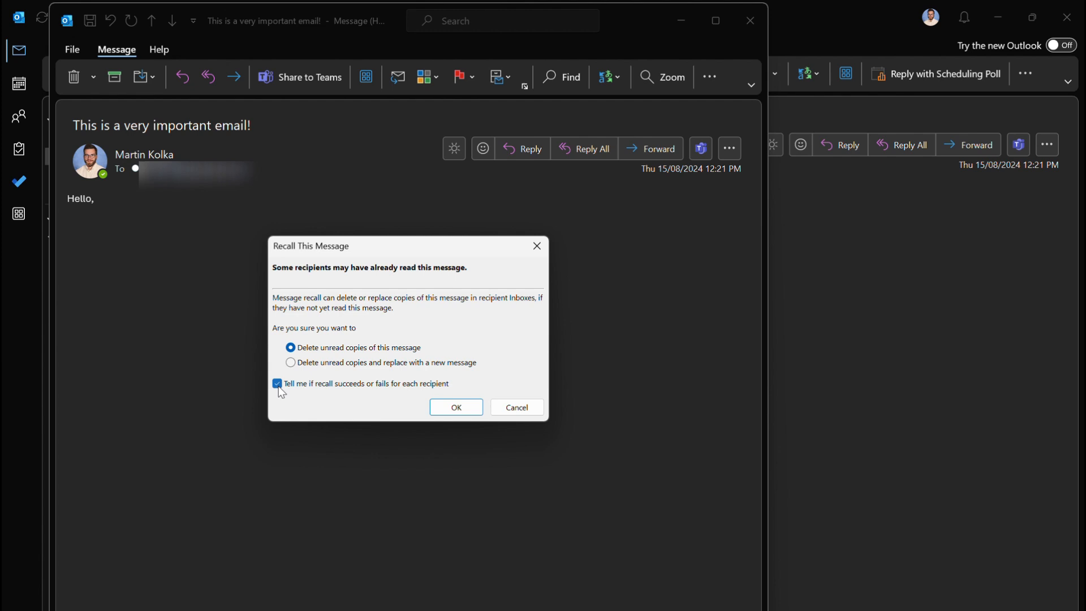
pyautogui.moveTo(321, 393)
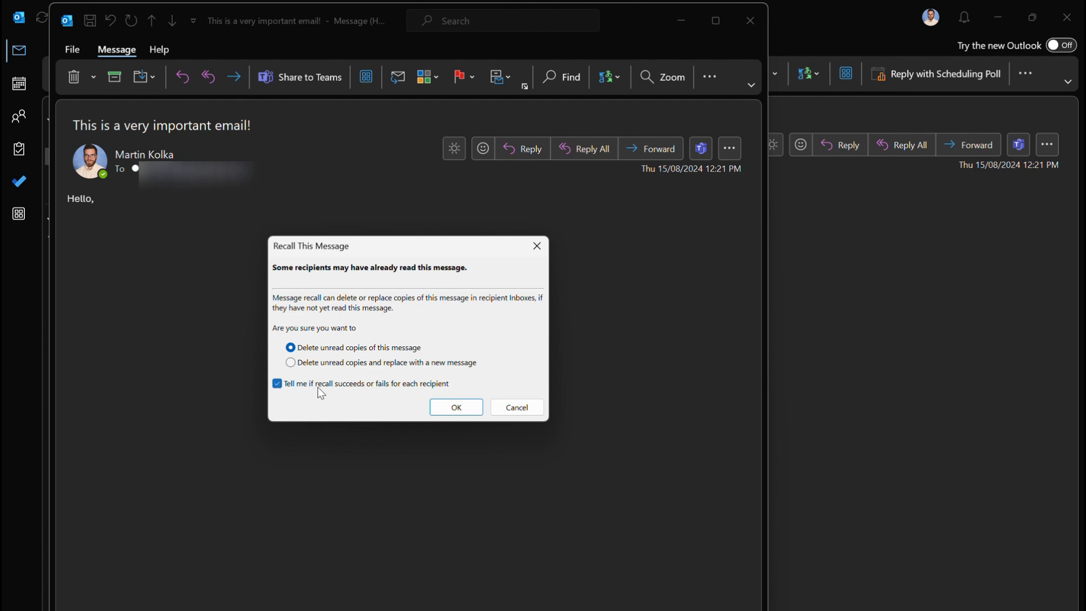
pyautogui.moveTo(464, 389)
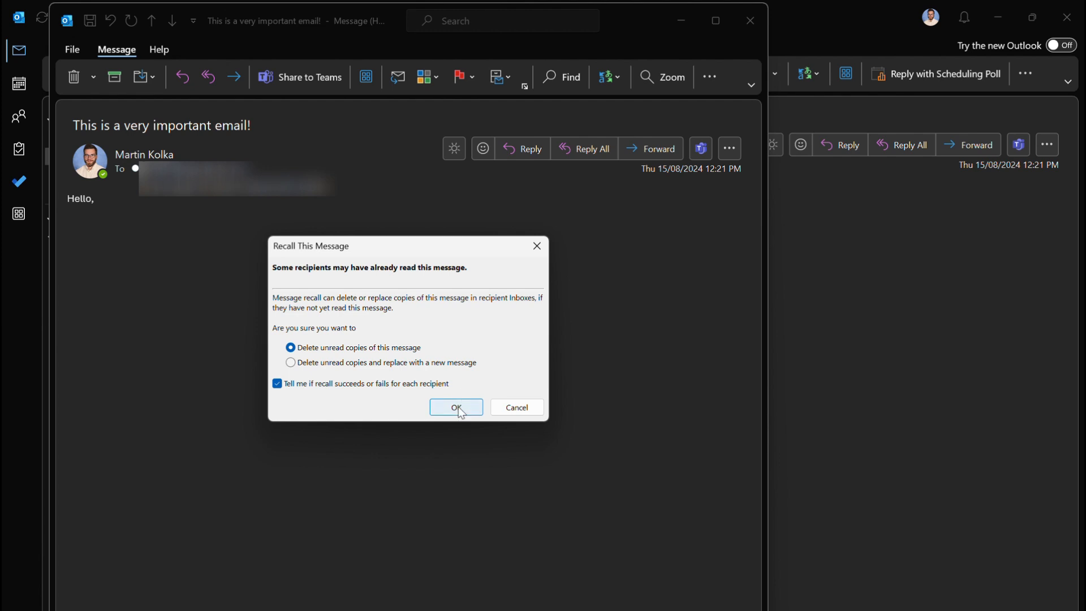
pyautogui.click(455, 407)
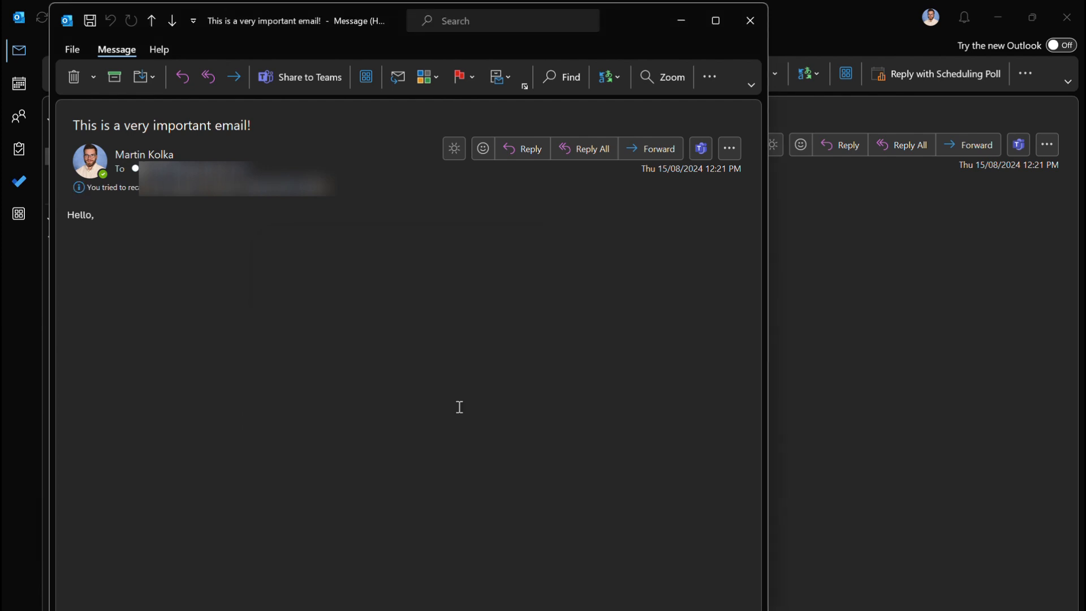